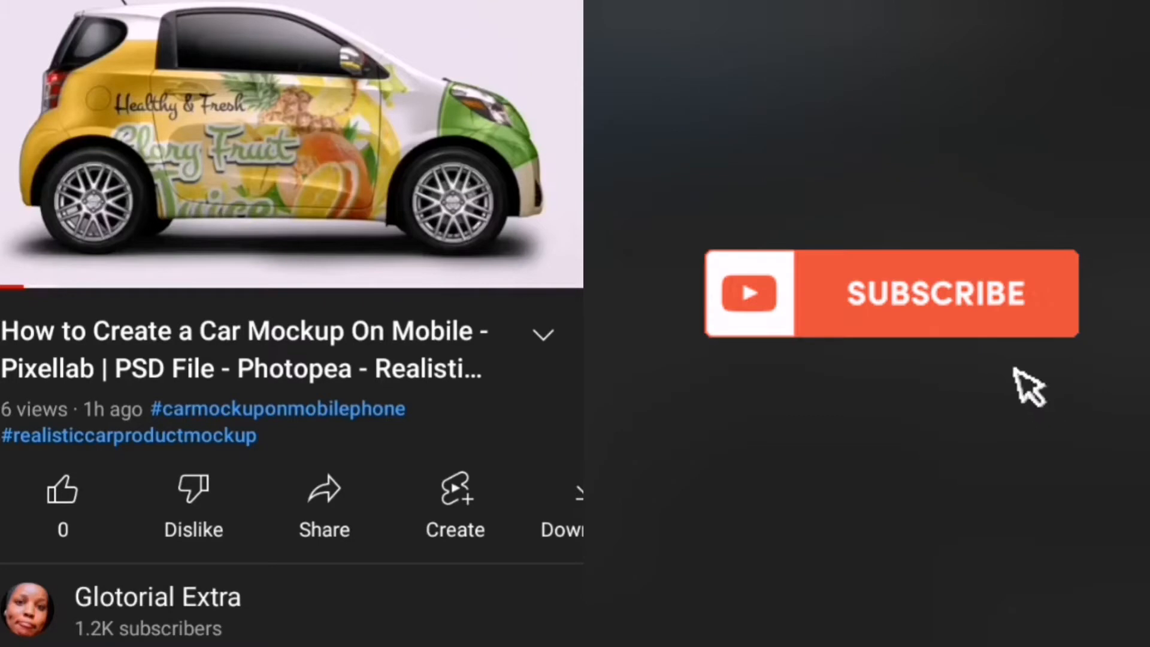
{"action": "mouse_move", "coordinate": [1020, 370]}
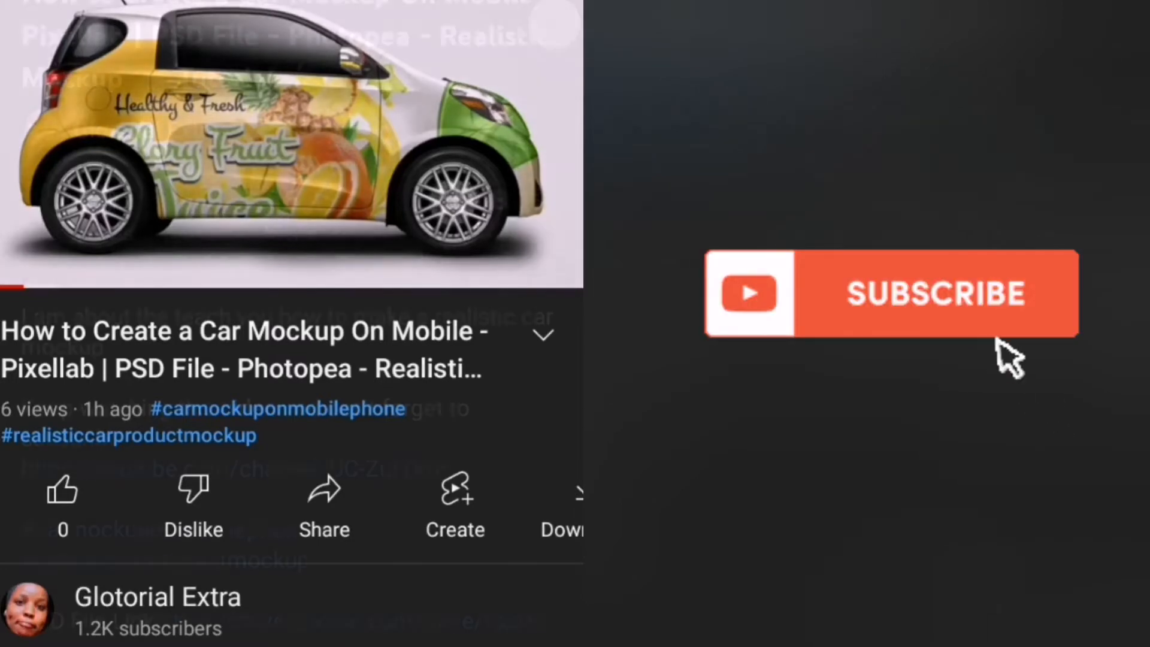
Download the Electric-Car mockup zip from the Drive preview's top-bar download icon.
{"action": "left_click", "coordinate": [932, 295]}
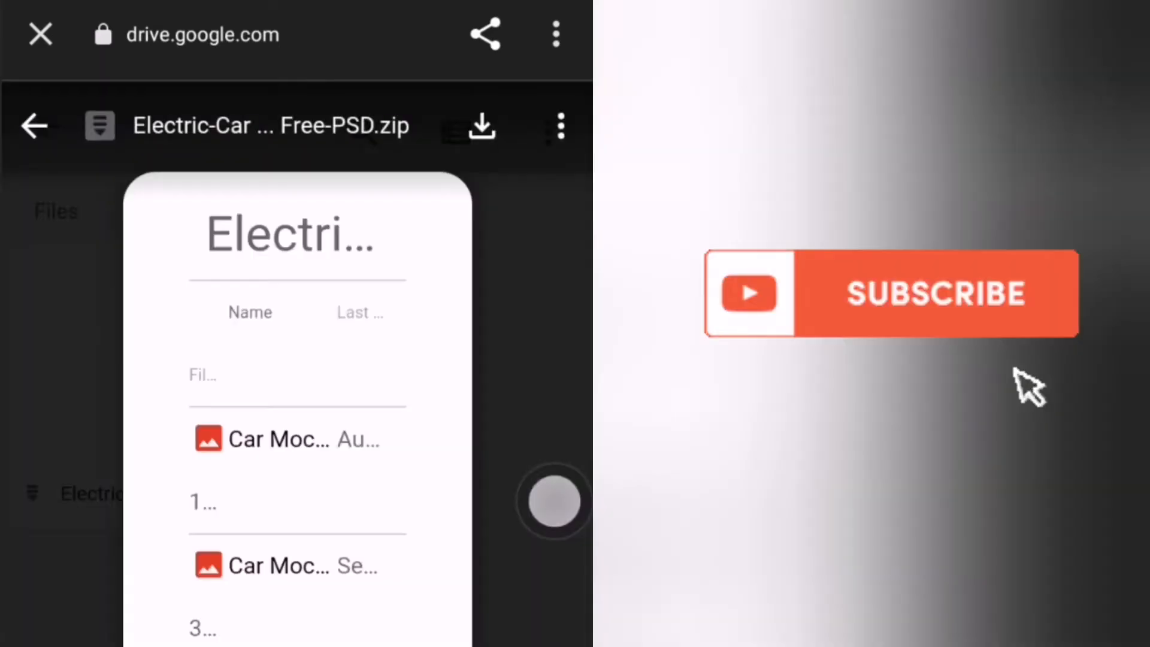
{"action": "mouse_move", "coordinate": [1019, 370]}
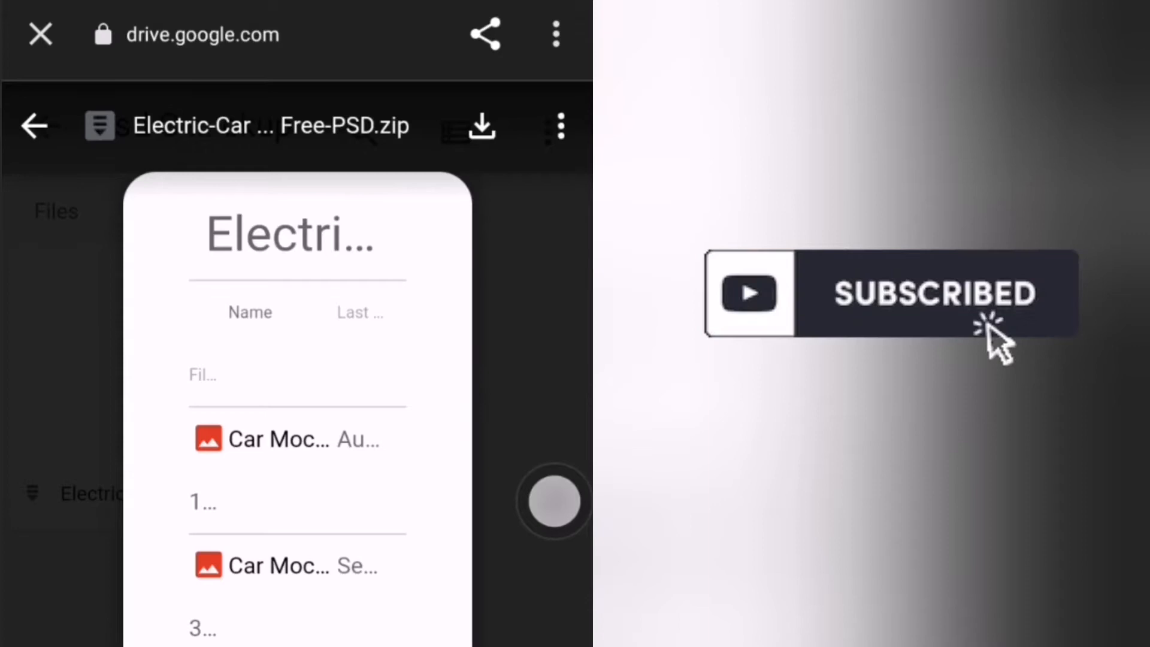
{"action": "left_click", "coordinate": [481, 125]}
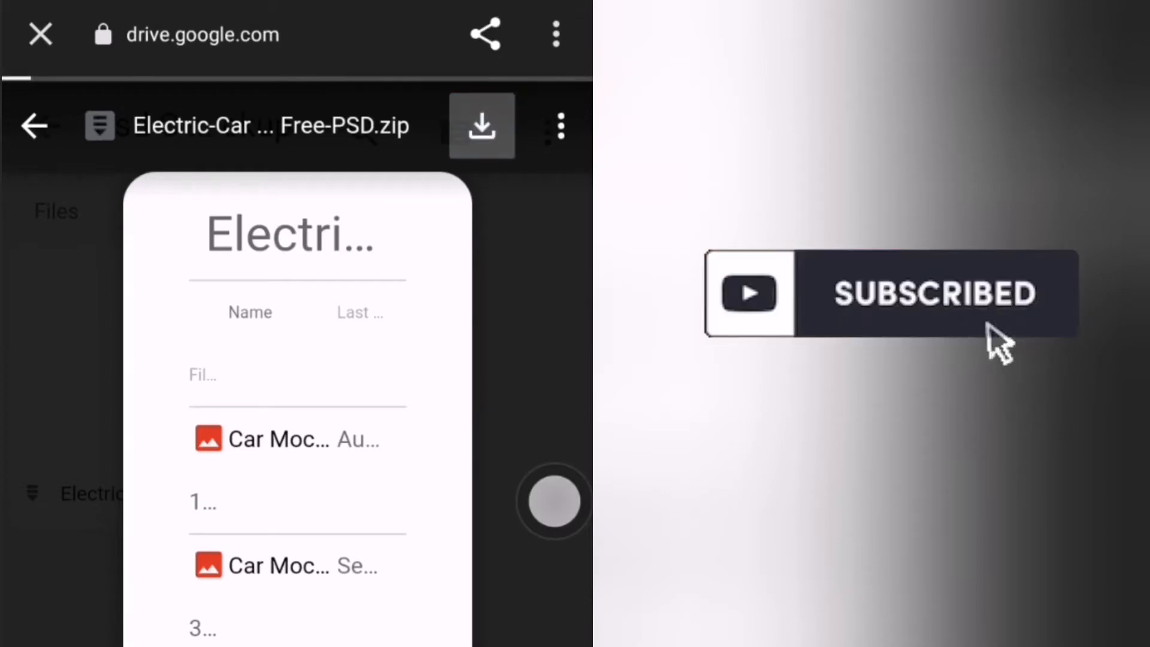
{"action": "left_click", "coordinate": [482, 125]}
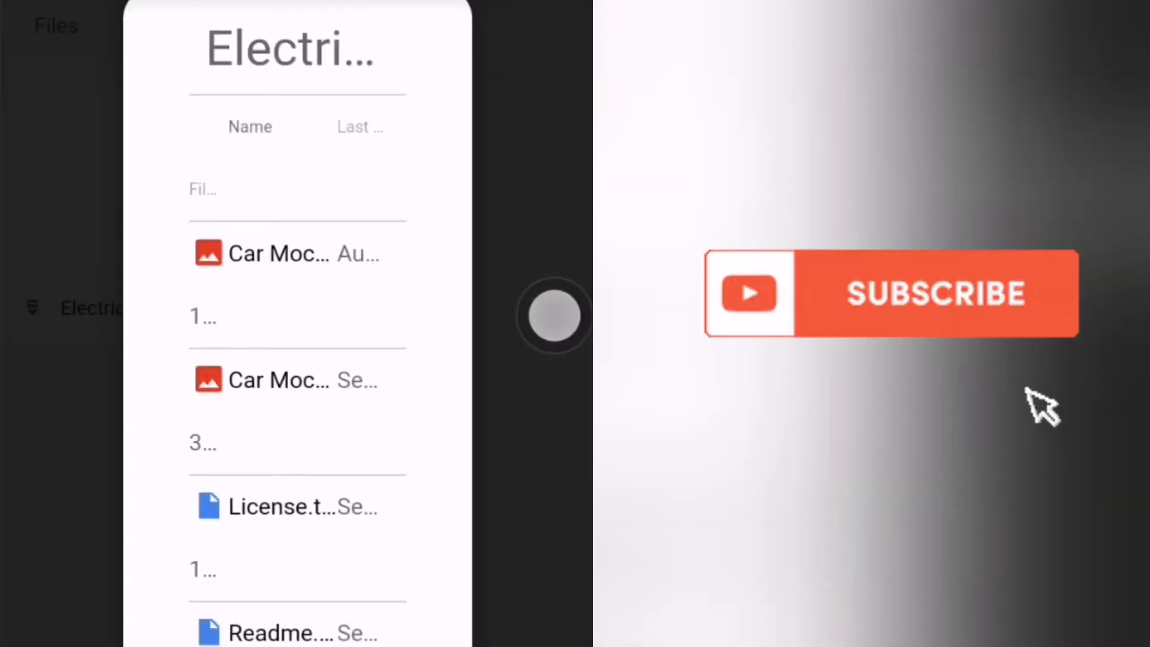
{"action": "mouse_move", "coordinate": [1026, 388]}
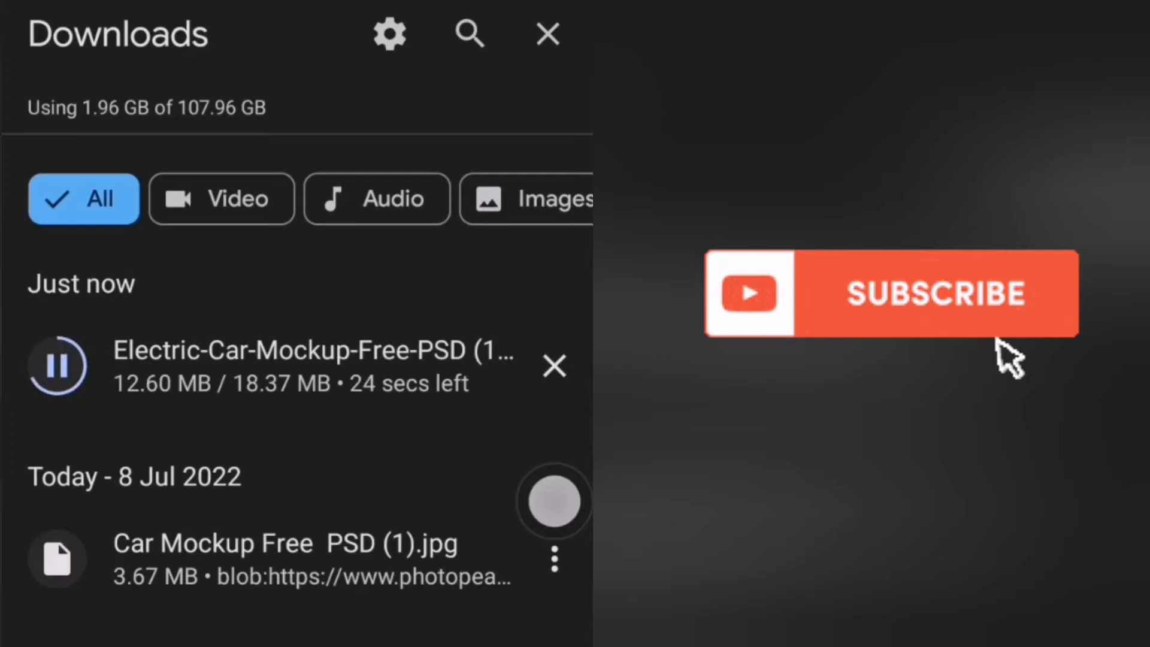
Show Chrome's Downloads list with the Electric-Car-Mockup-Free-PSD zip in progress.
{"action": "left_click", "coordinate": [939, 293]}
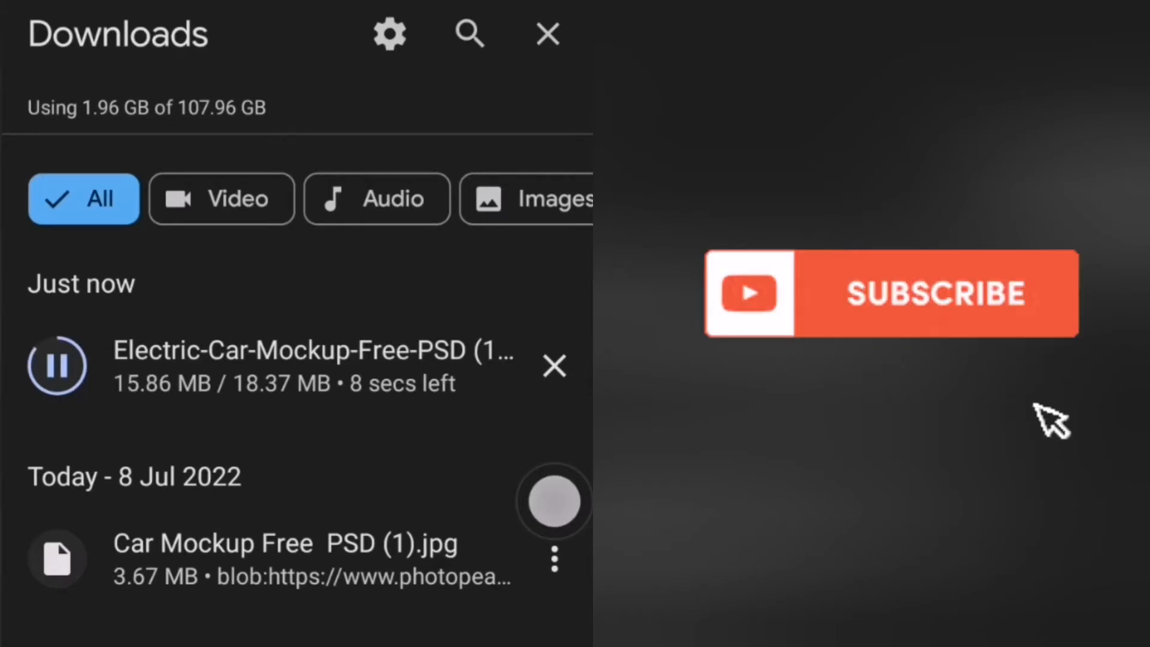
{"action": "mouse_move", "coordinate": [1049, 411]}
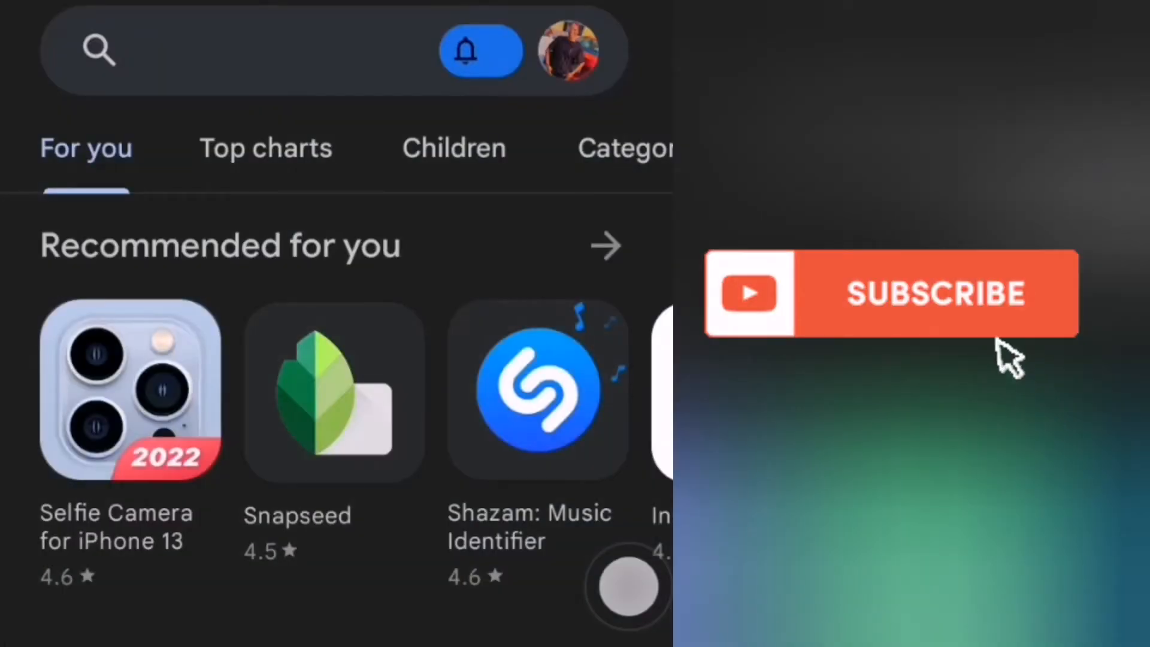
Search the Play Store for 'zarc' and update ZArchiver until Open is offered.
{"action": "left_click", "coordinate": [935, 294]}
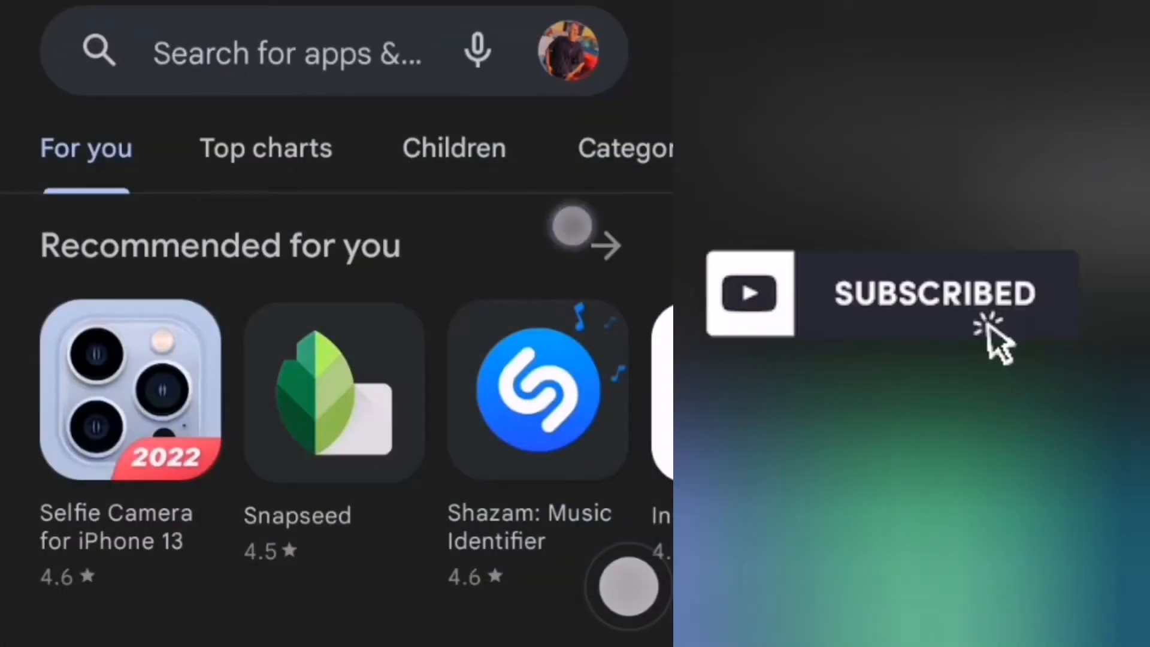
{"action": "left_click", "coordinate": [293, 53]}
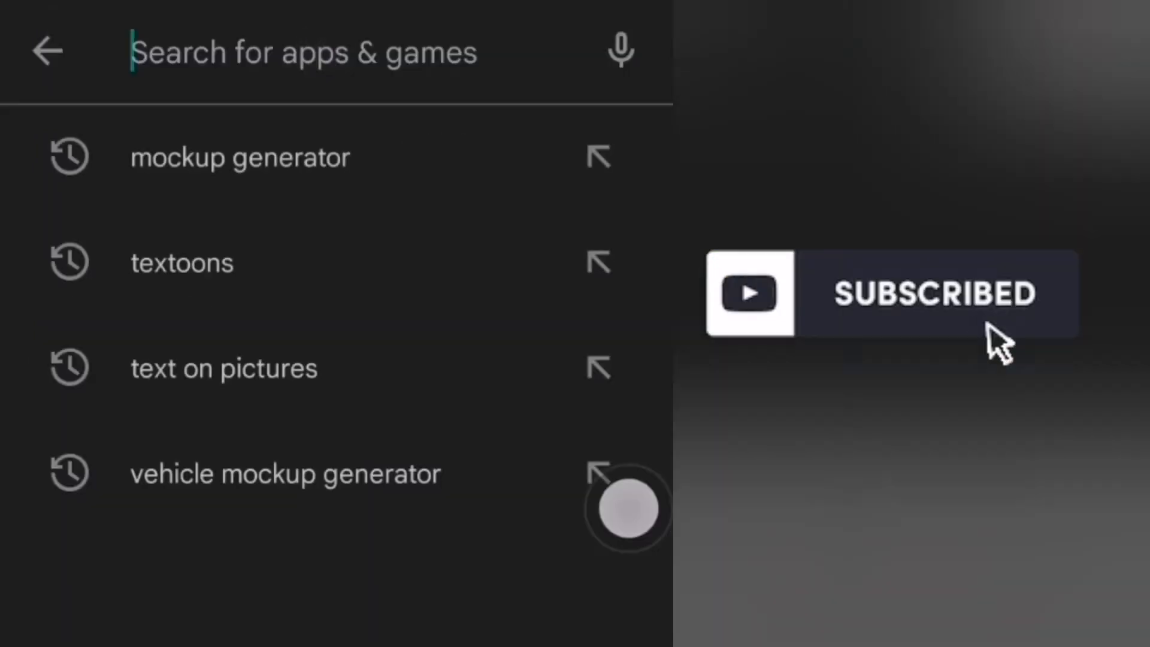
{"action": "type", "text": "z"}
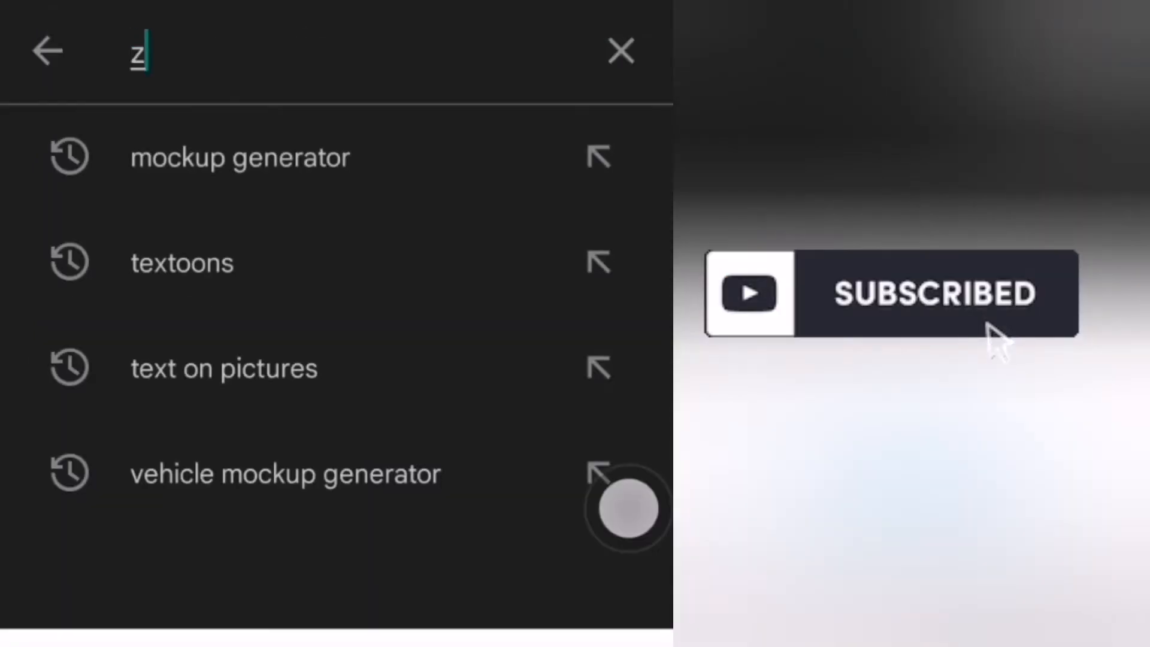
{"action": "type", "text": "arc"}
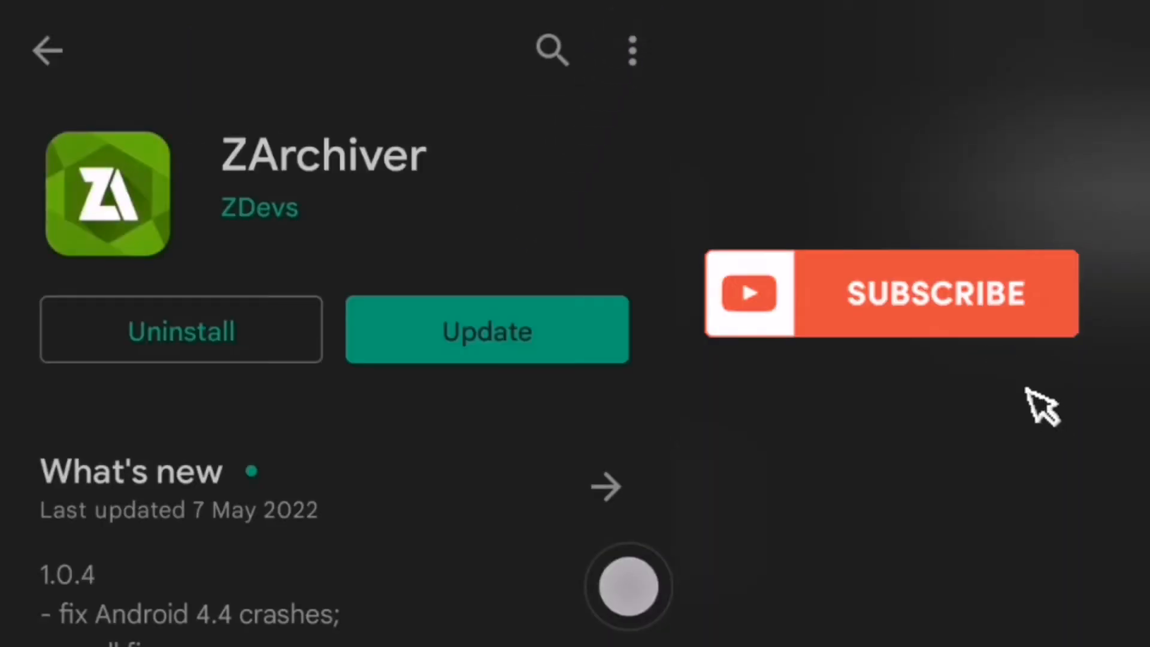
{"action": "mouse_move", "coordinate": [1026, 388]}
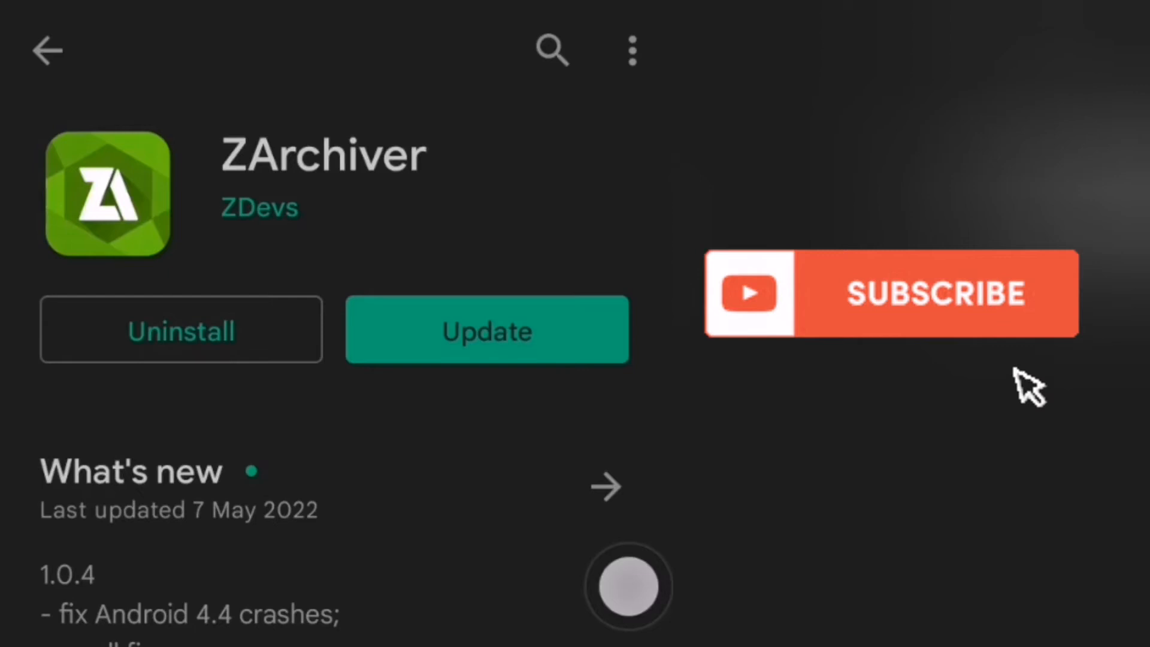
{"action": "mouse_move", "coordinate": [1019, 370]}
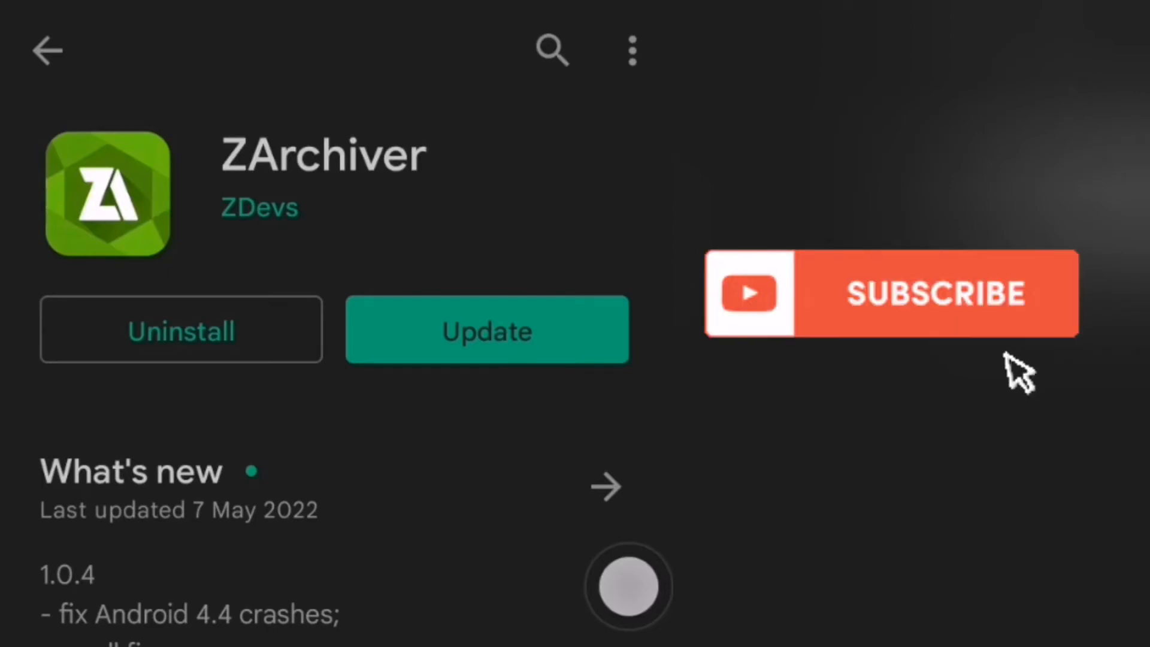
{"action": "left_click", "coordinate": [486, 330]}
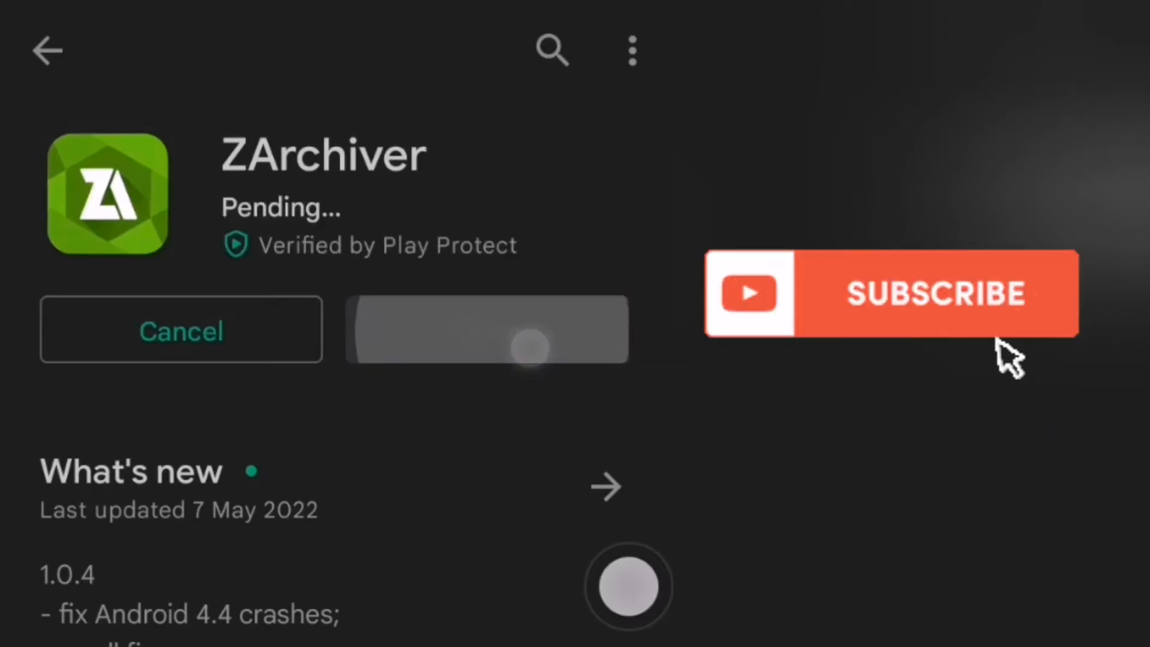
{"action": "left_click", "coordinate": [935, 293]}
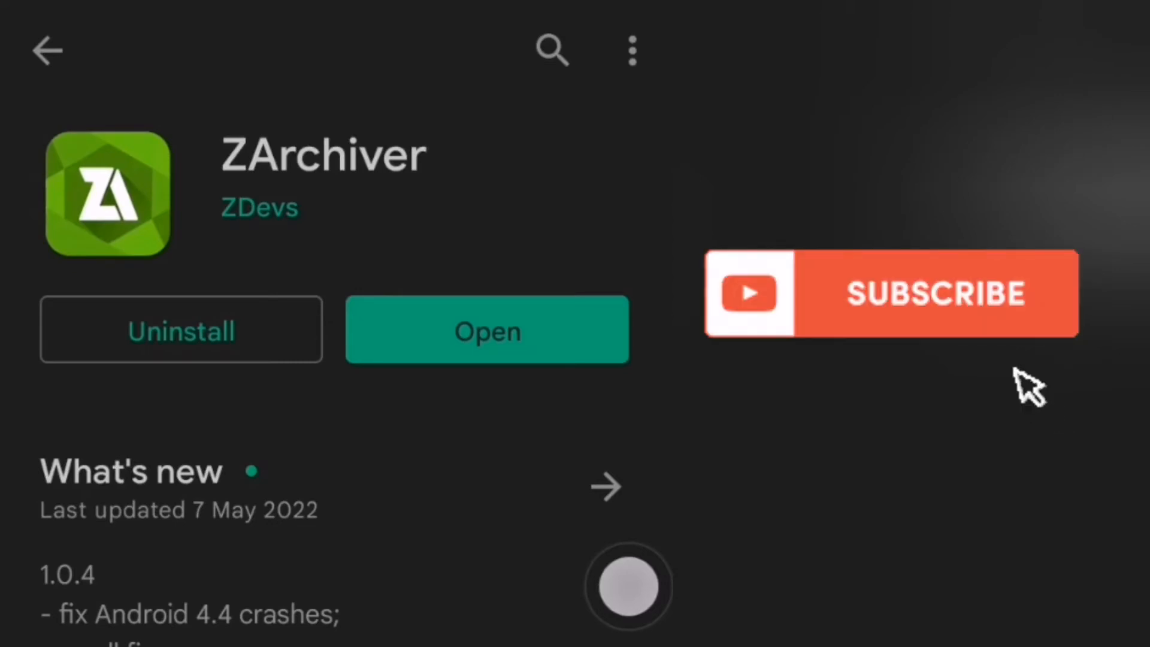
{"action": "mouse_move", "coordinate": [1019, 375]}
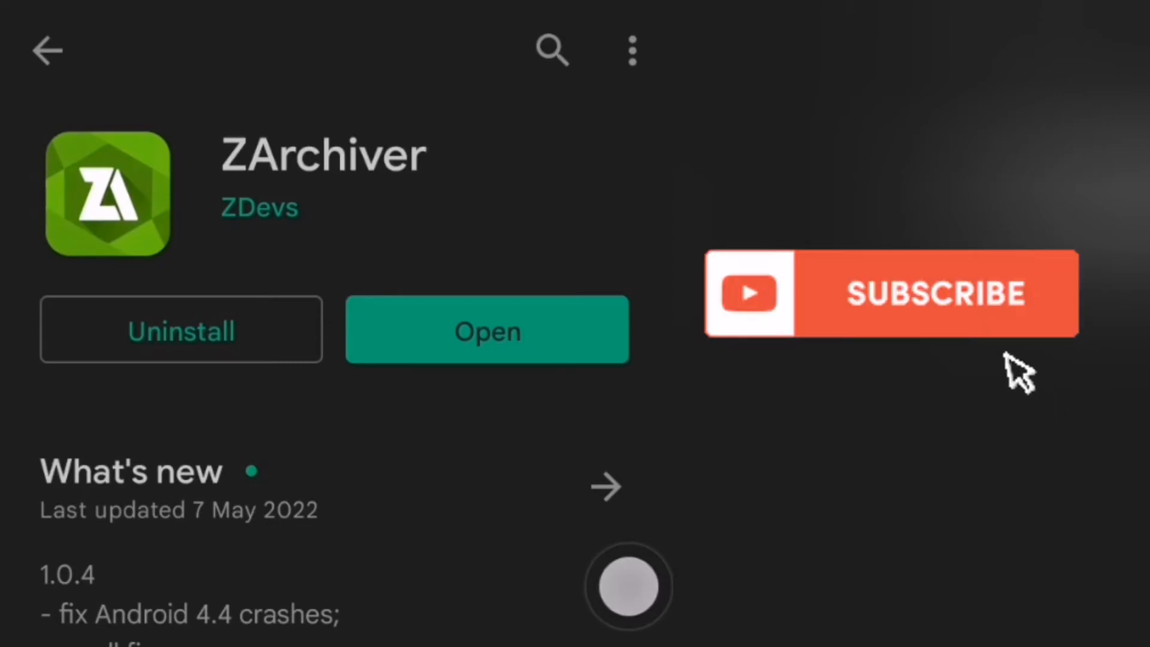
{"action": "mouse_move", "coordinate": [1012, 360]}
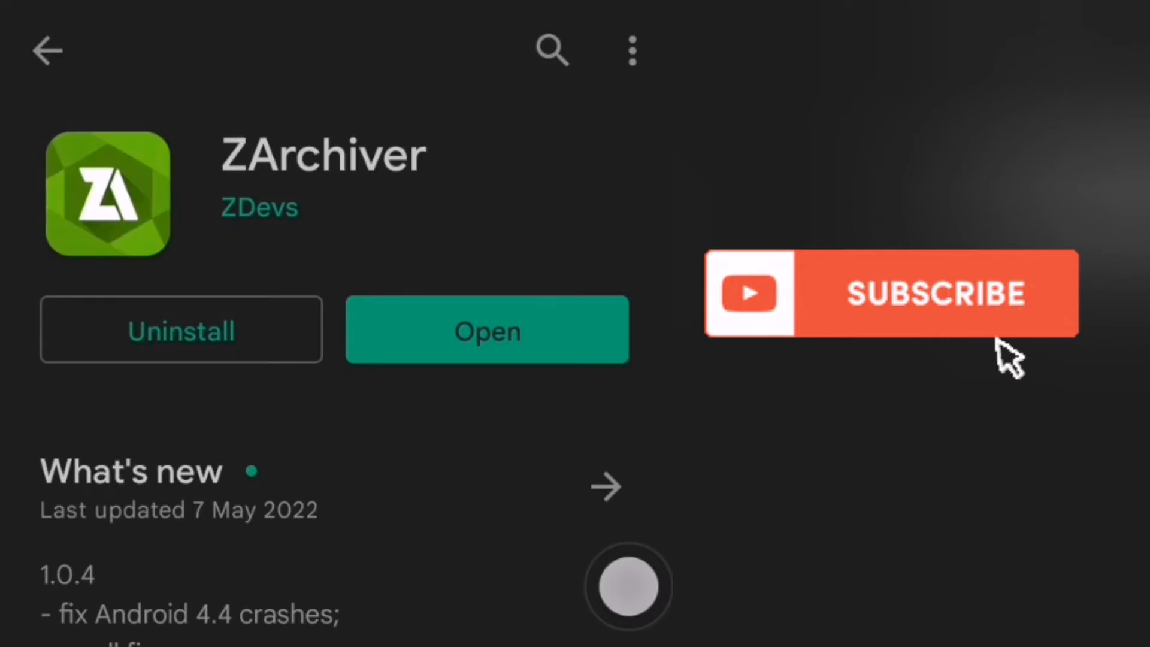
Launch ZArchiver, browse Download and search for 'ele' to list the two mockup zips.
{"action": "left_click", "coordinate": [487, 330]}
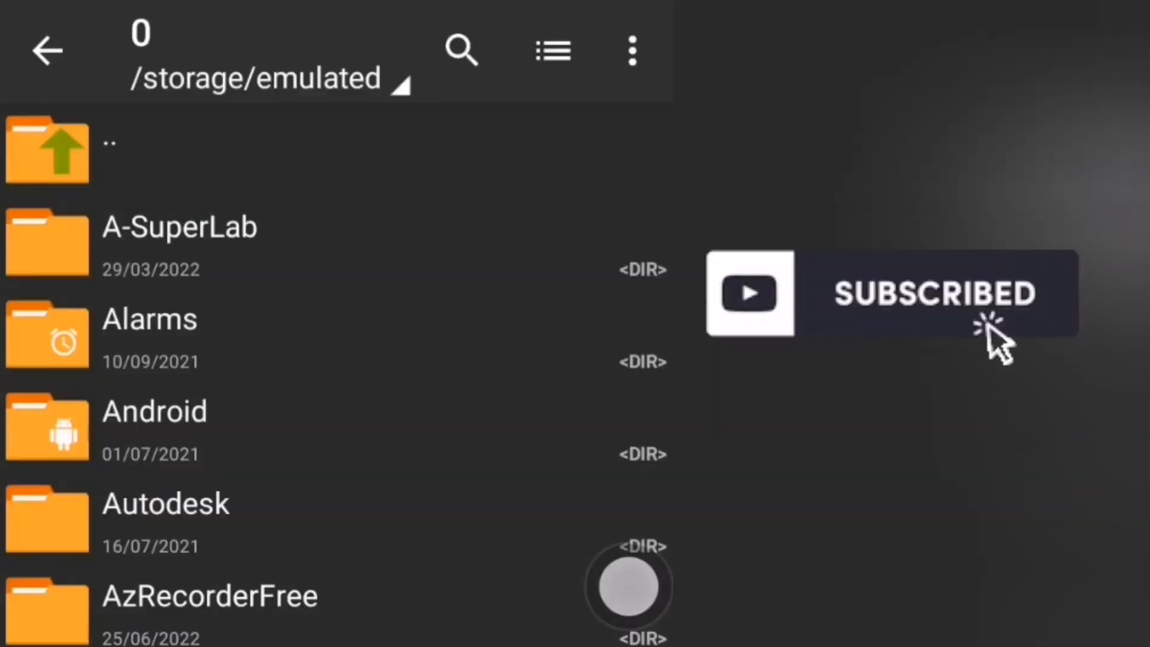
{"action": "scroll", "scroll_direction": "down", "scroll_amount": 3}
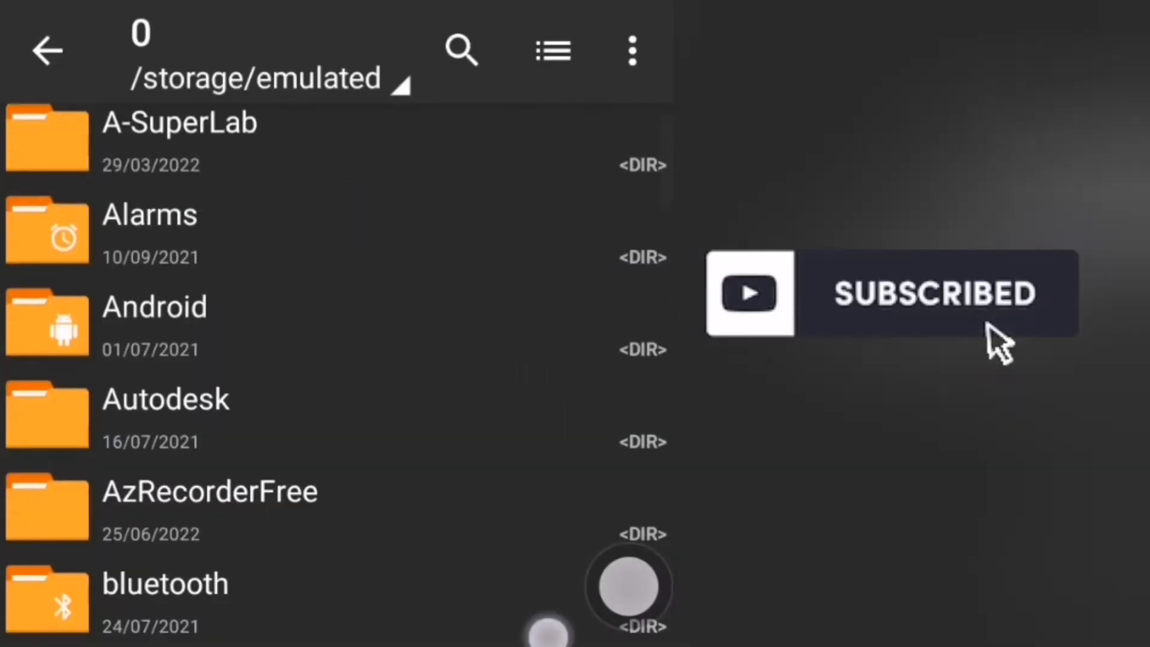
{"action": "scroll", "scroll_direction": "down", "scroll_amount": 3}
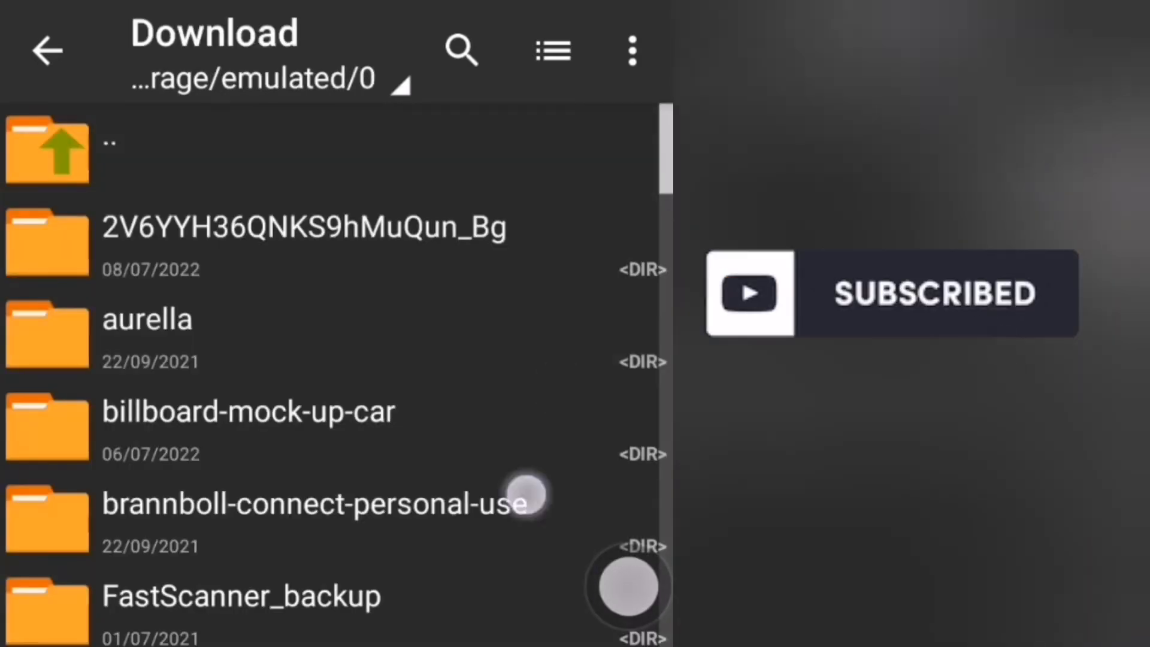
{"action": "scroll", "scroll_direction": "down", "scroll_amount": 3}
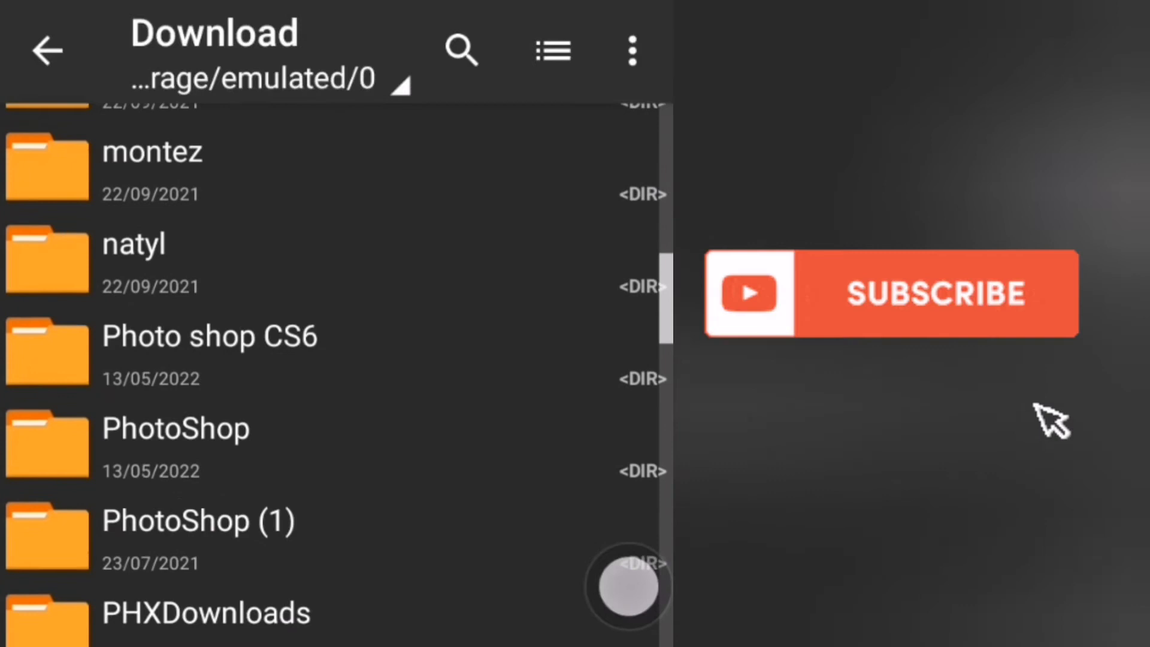
{"action": "scroll", "scroll_direction": "down", "scroll_amount": 3}
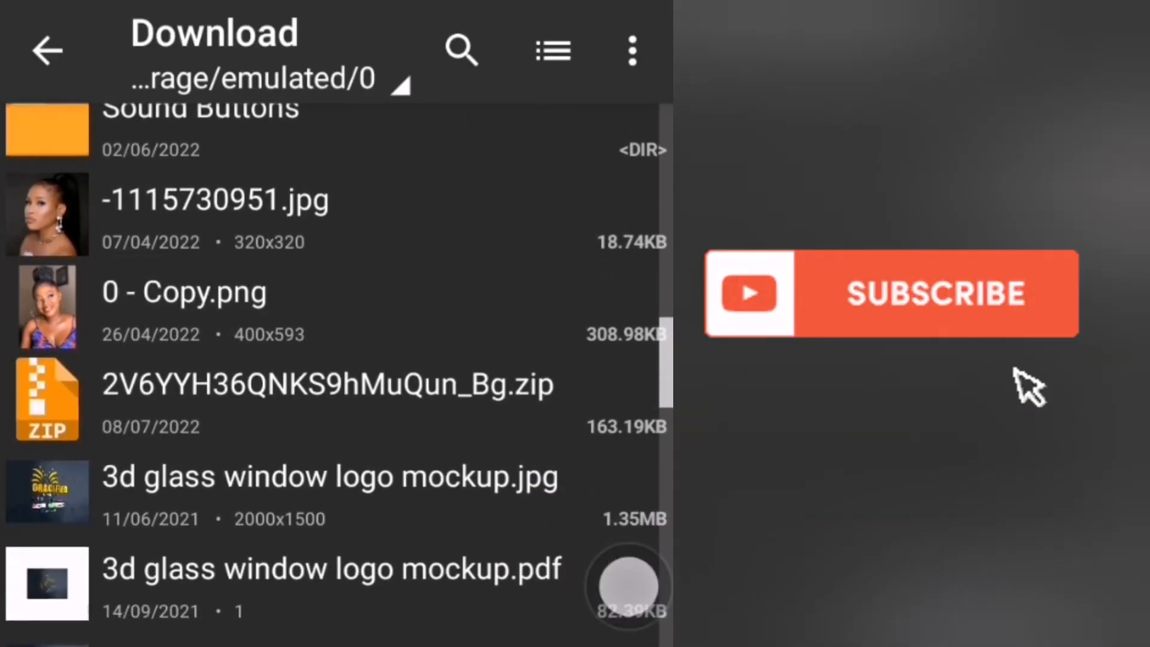
{"action": "mouse_move", "coordinate": [1021, 374]}
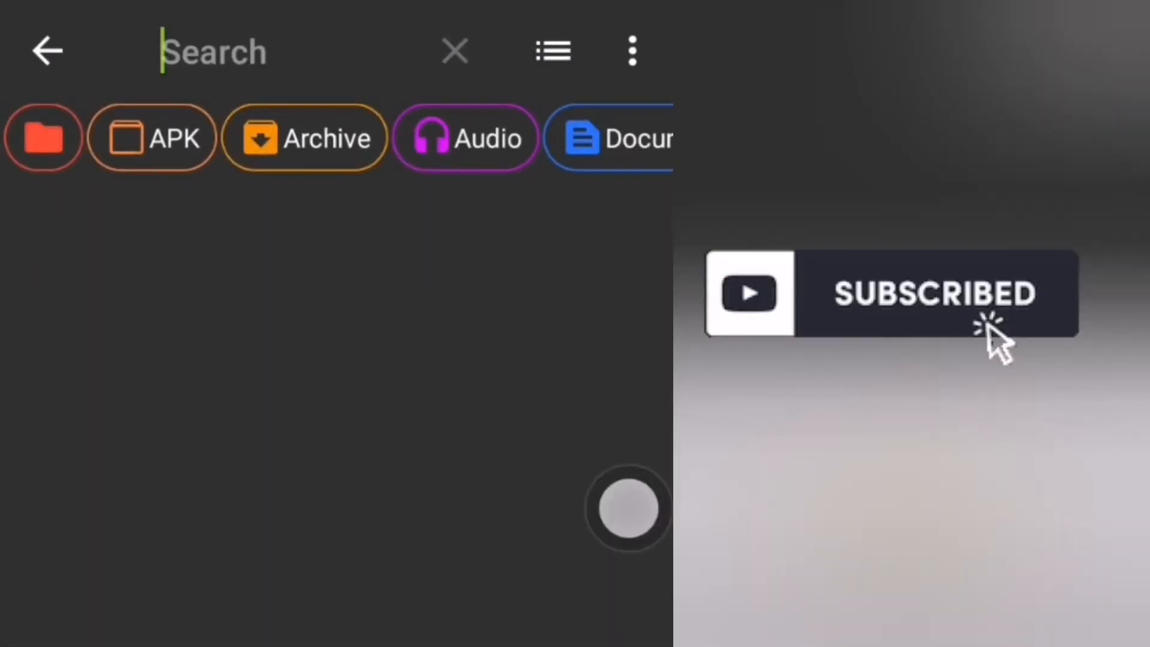
{"action": "type", "text": "electric car"}
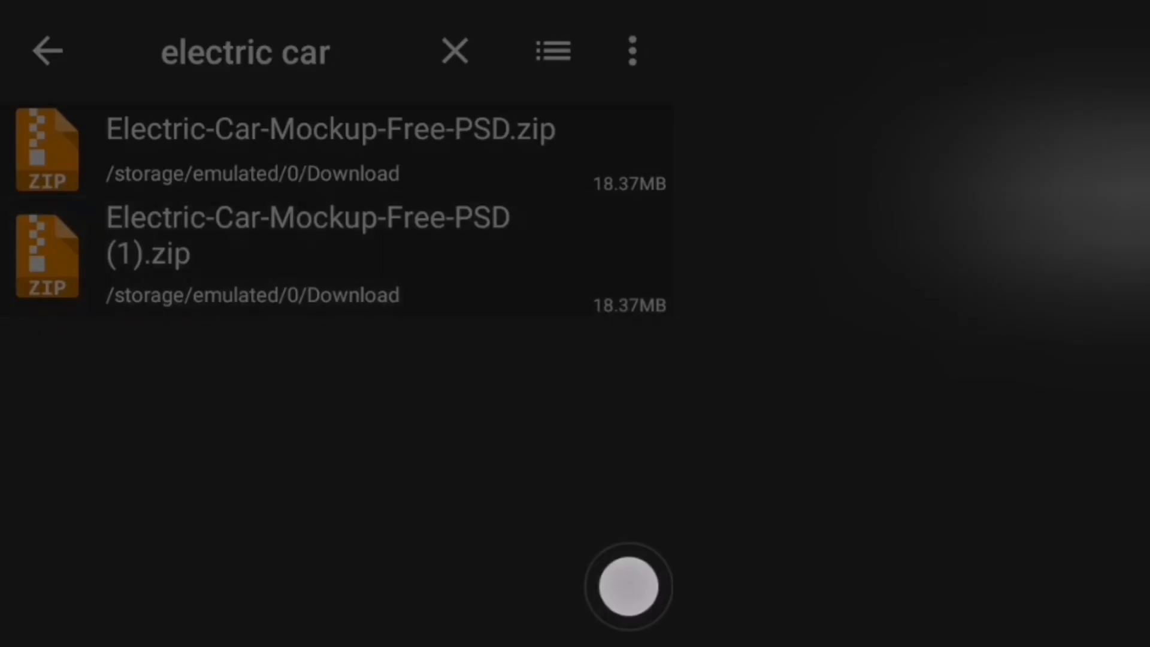
View the contents of Electric-Car-Mockup-Free-PSD (1).zip and its Car Mockup Free PSD.jpg.
{"action": "left_click", "coordinate": [307, 255]}
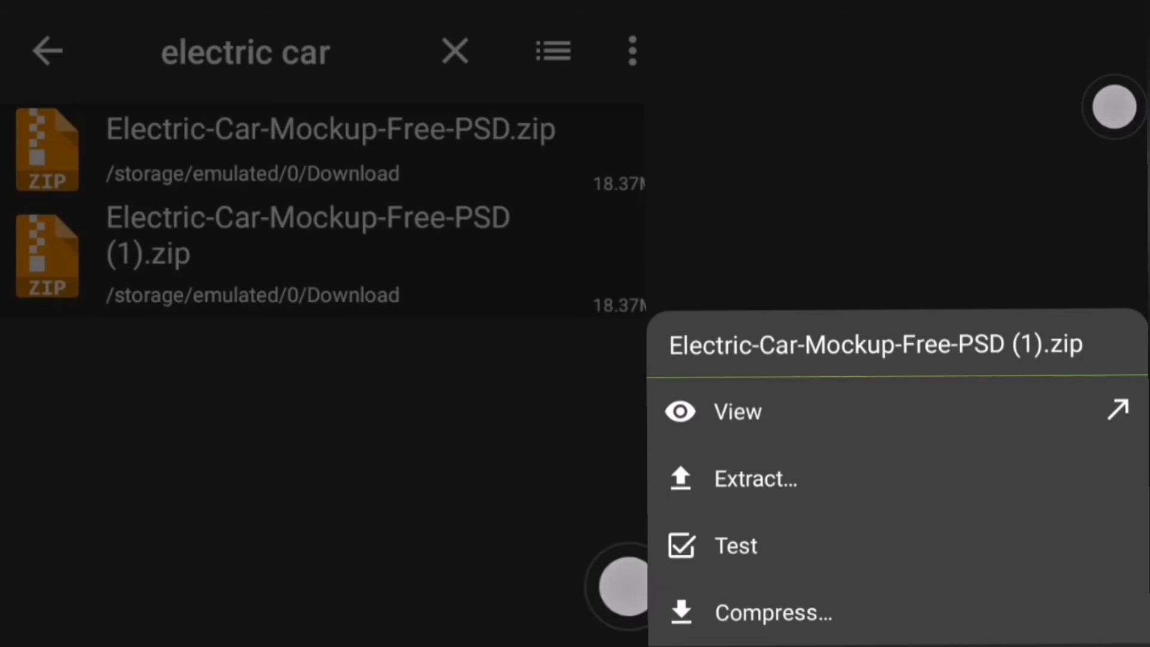
{"action": "left_click", "coordinate": [737, 410]}
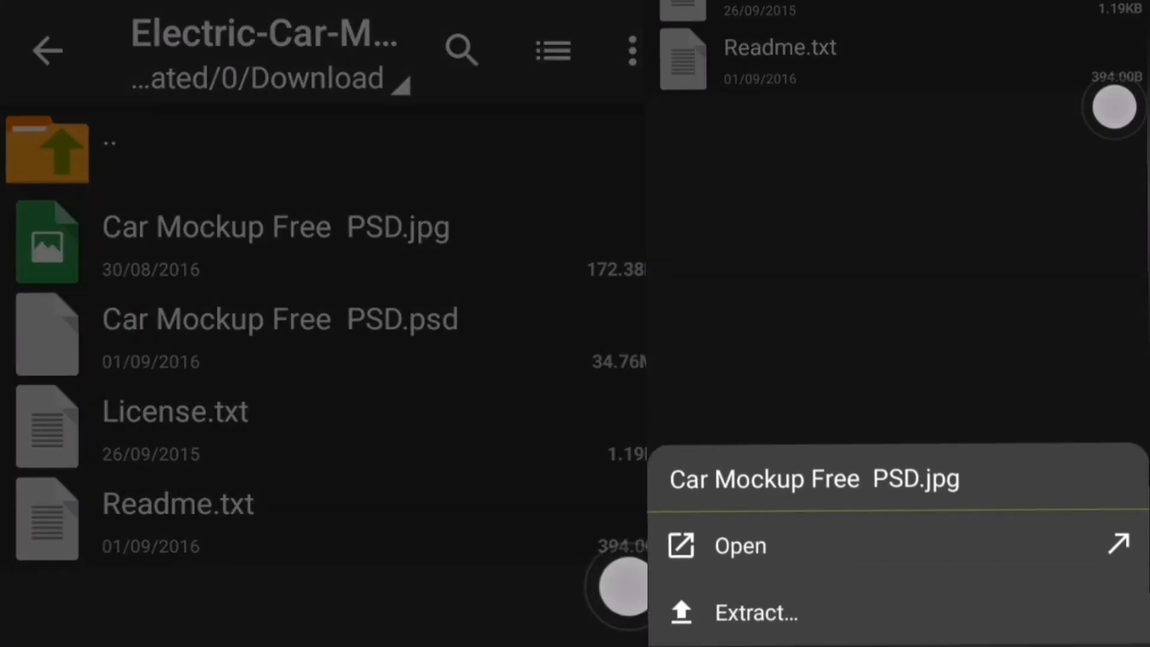
{"action": "left_click", "coordinate": [739, 545]}
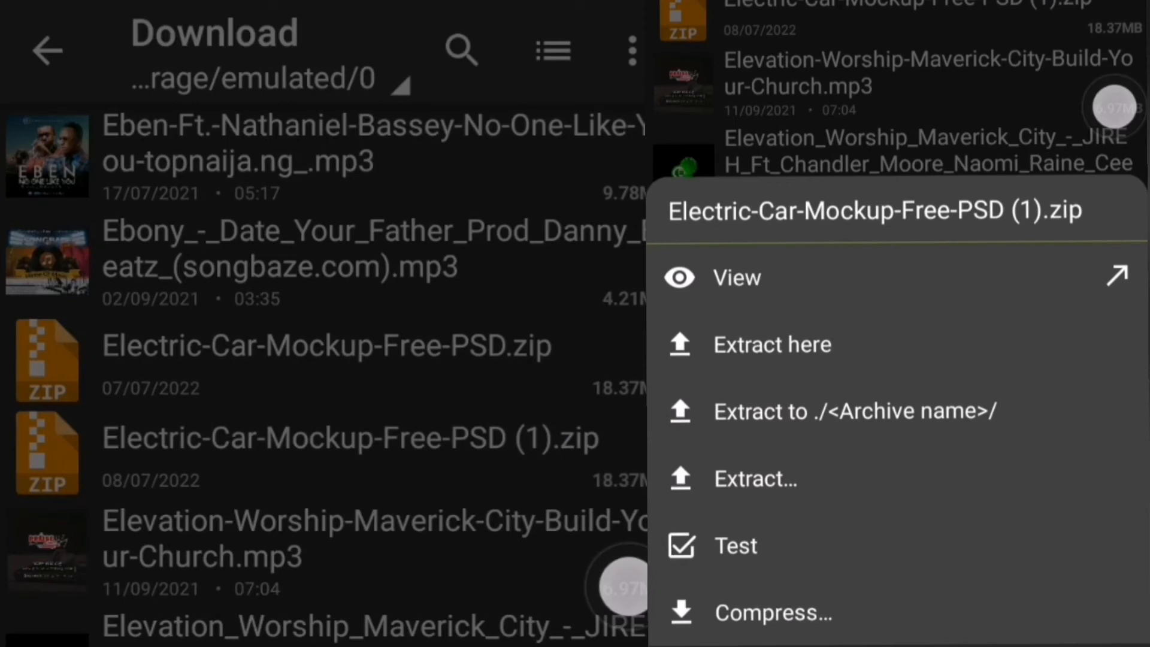
Extract the archive into the aurella folder and return to Download.
{"action": "left_click", "coordinate": [771, 344]}
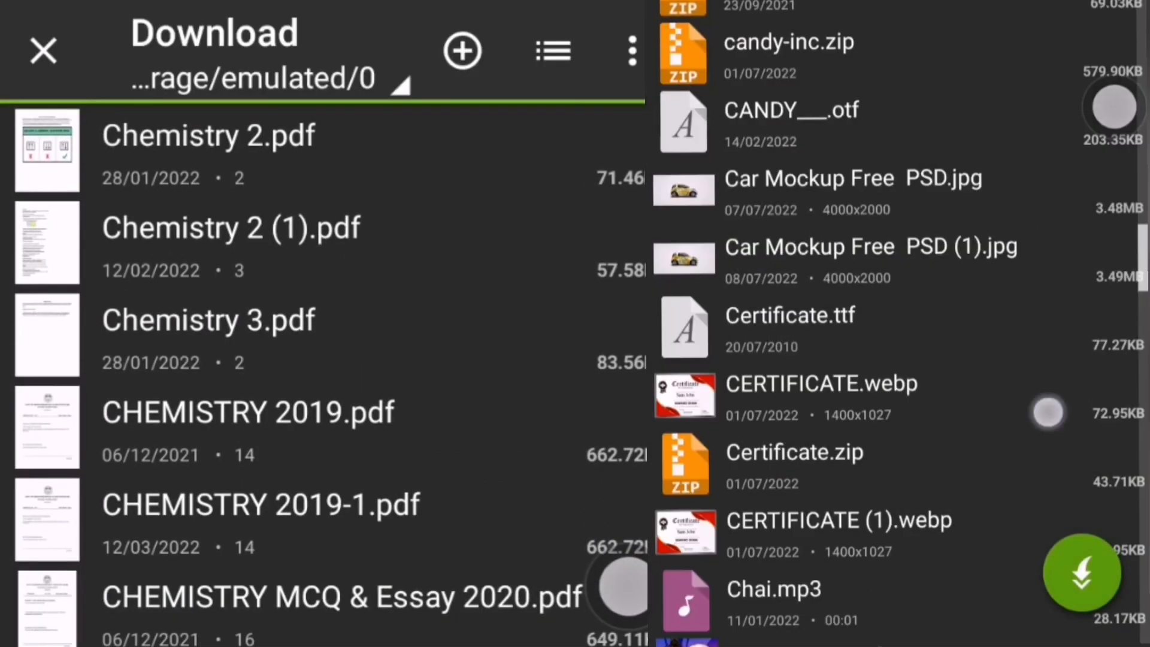
{"action": "scroll", "scroll_direction": "down", "scroll_amount": 3}
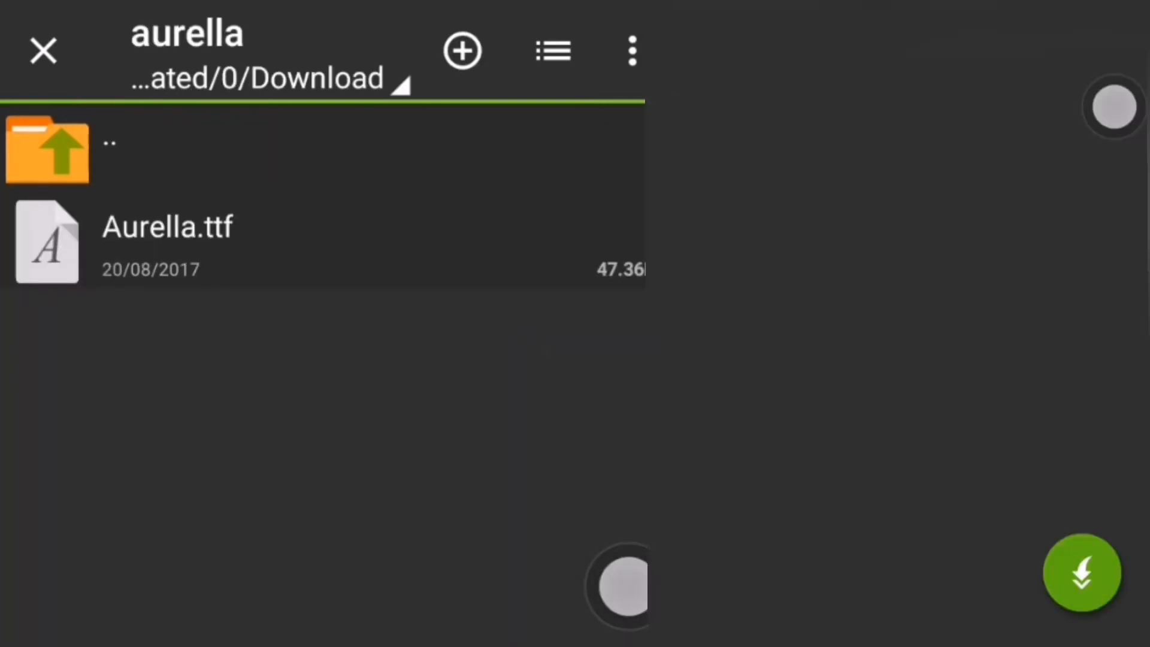
{"action": "left_click", "coordinate": [1081, 573]}
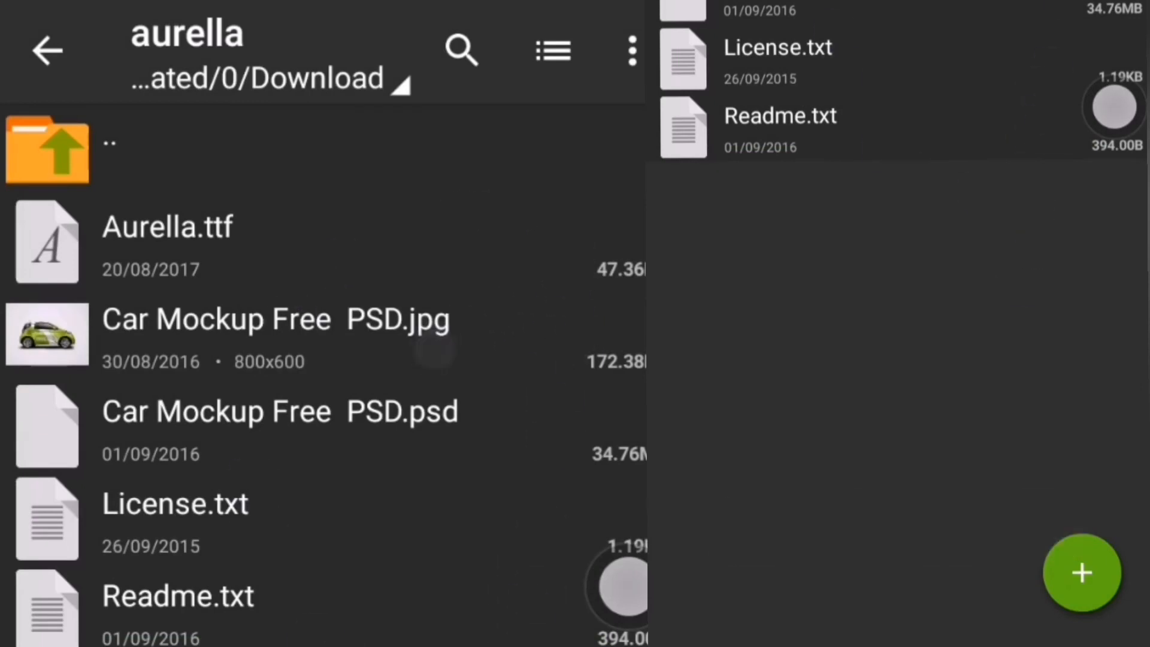
{"action": "left_click", "coordinate": [45, 50]}
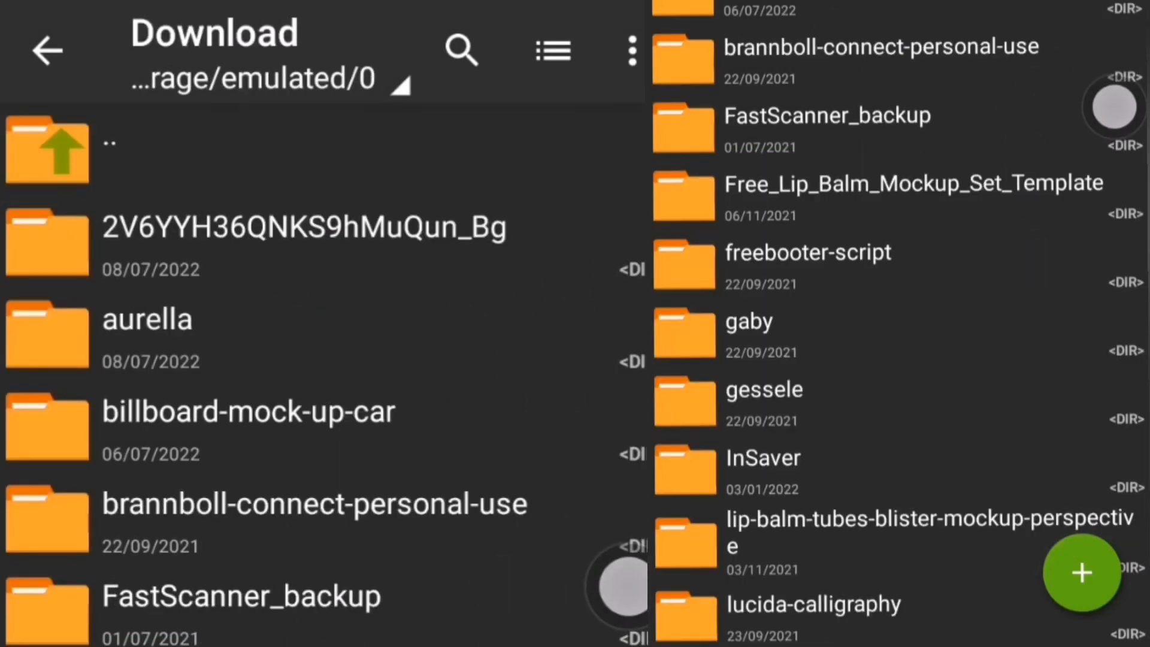